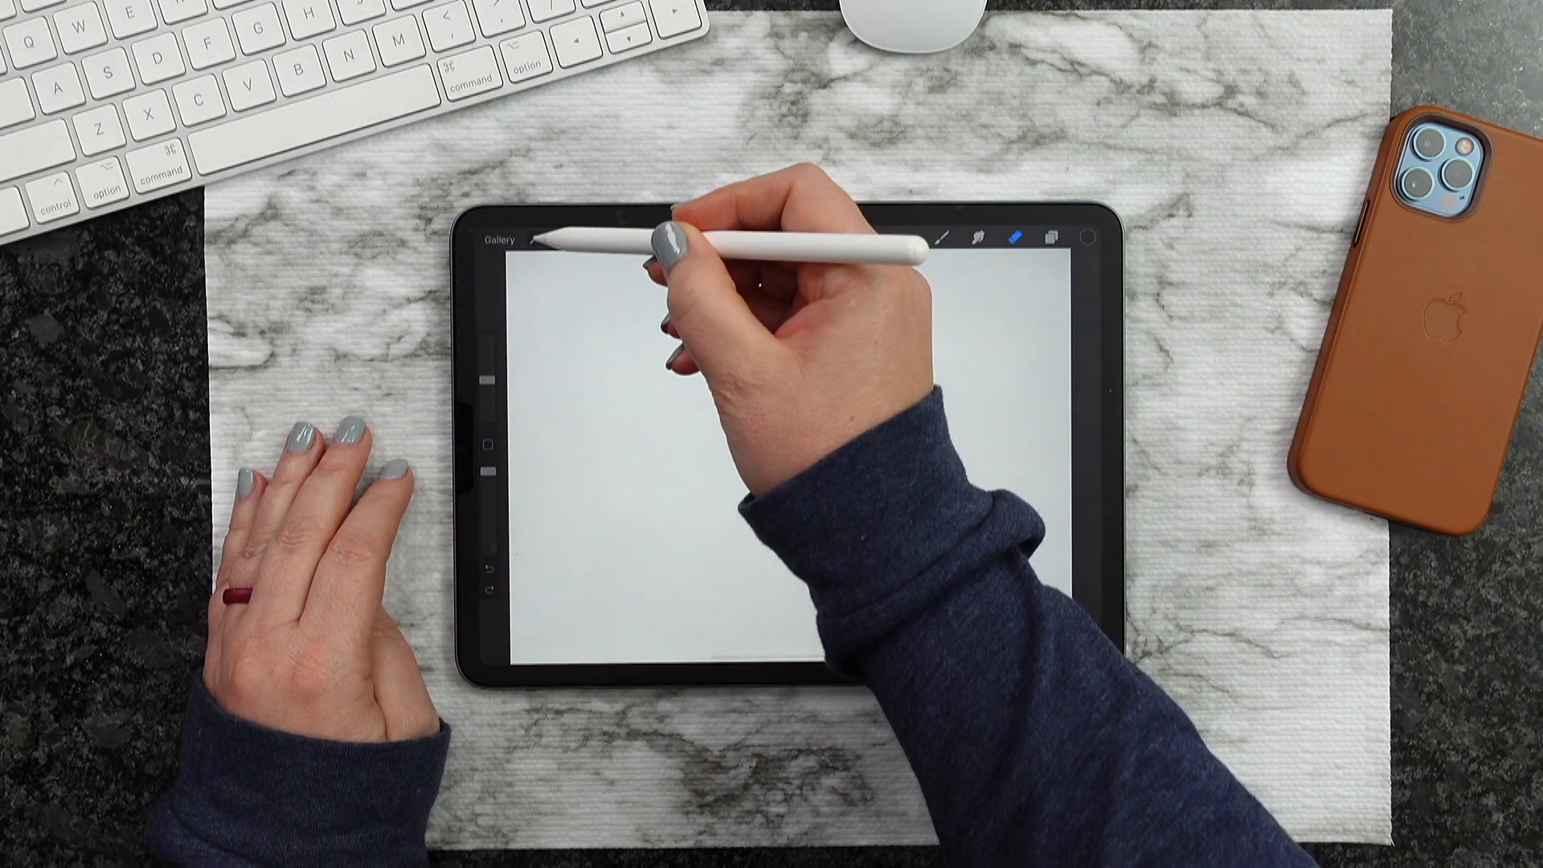
Add a text box, choose the Memories script font and type 'Design Bun'
left_click(533, 238)
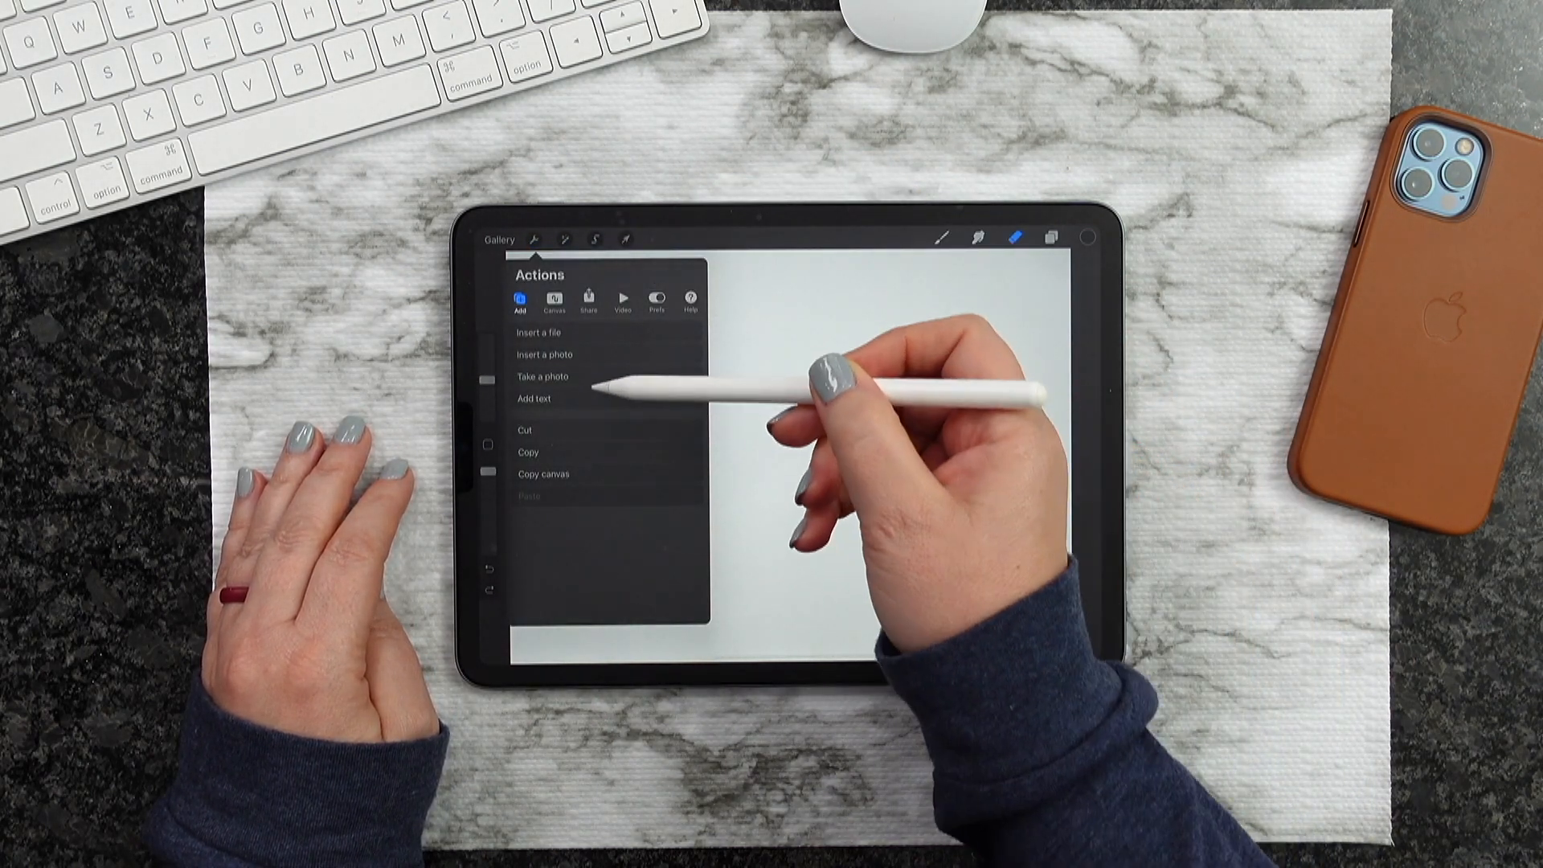
left_click(533, 398)
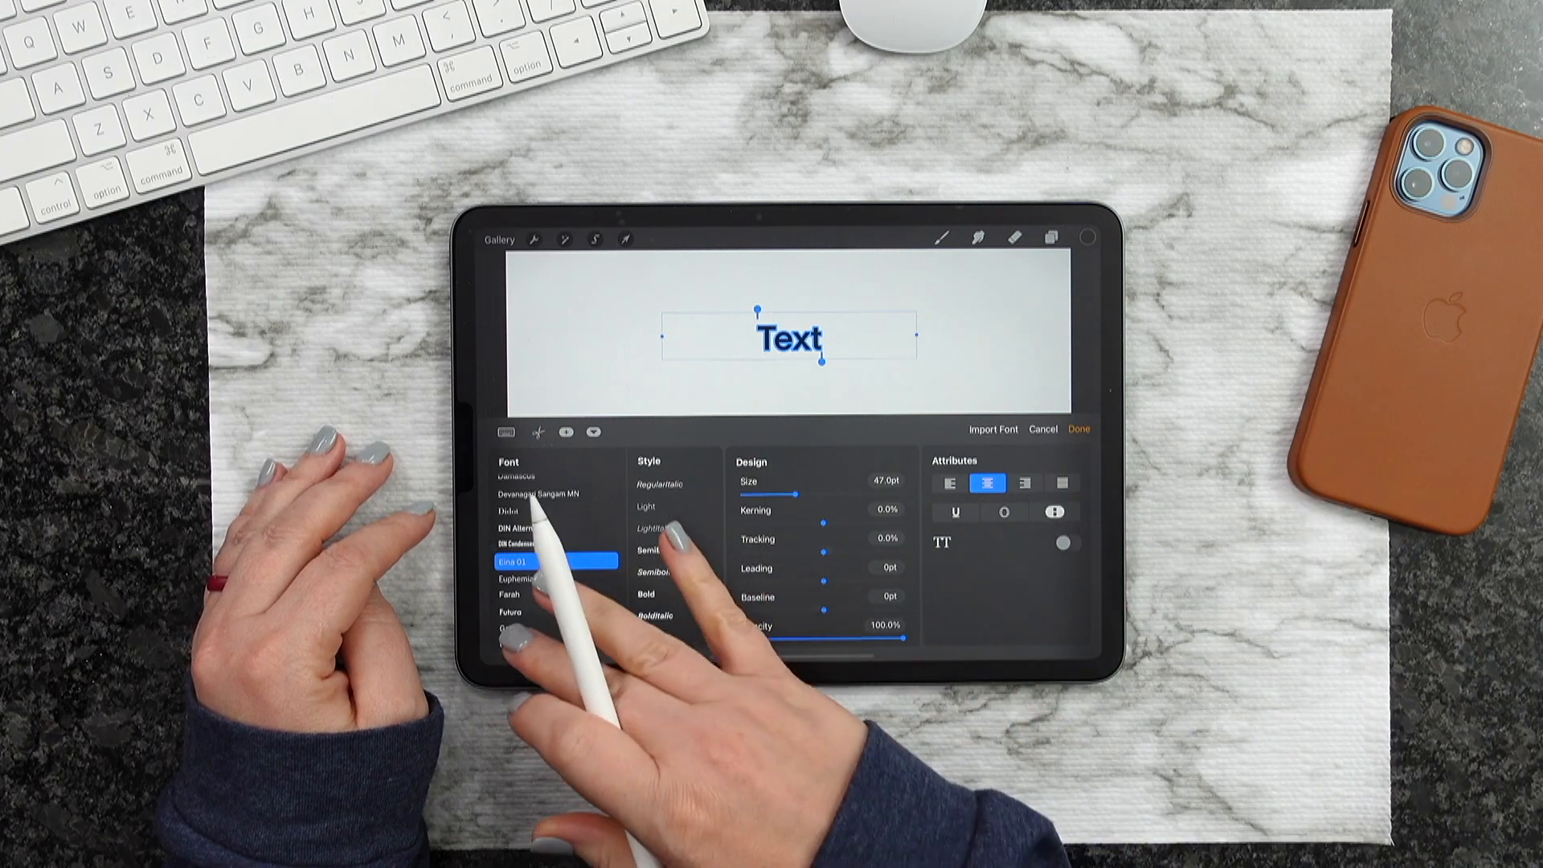
scroll("down", 3)
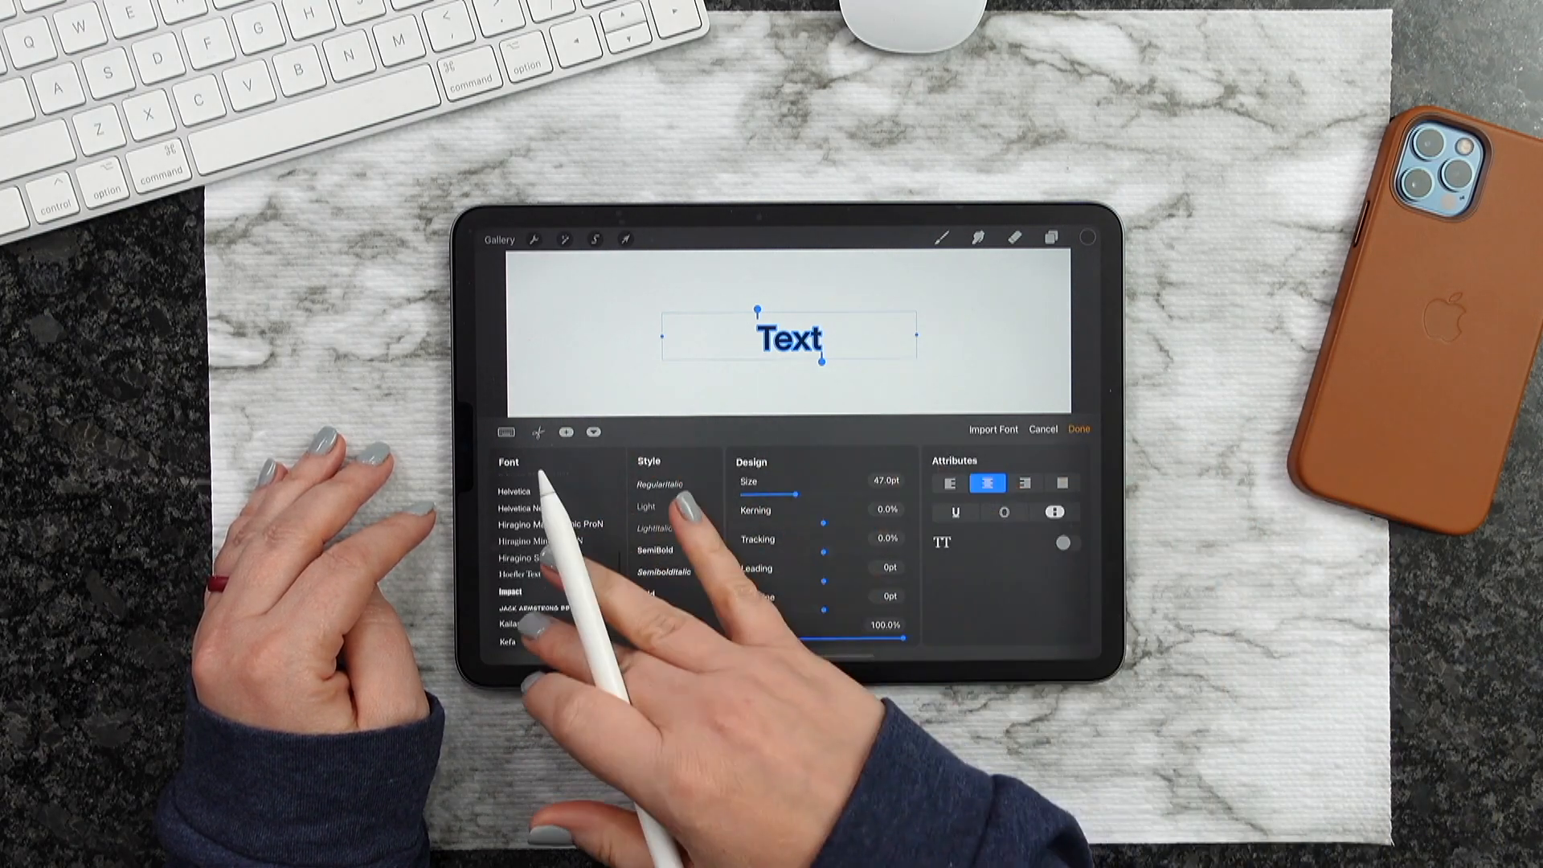
left_click(537, 559)
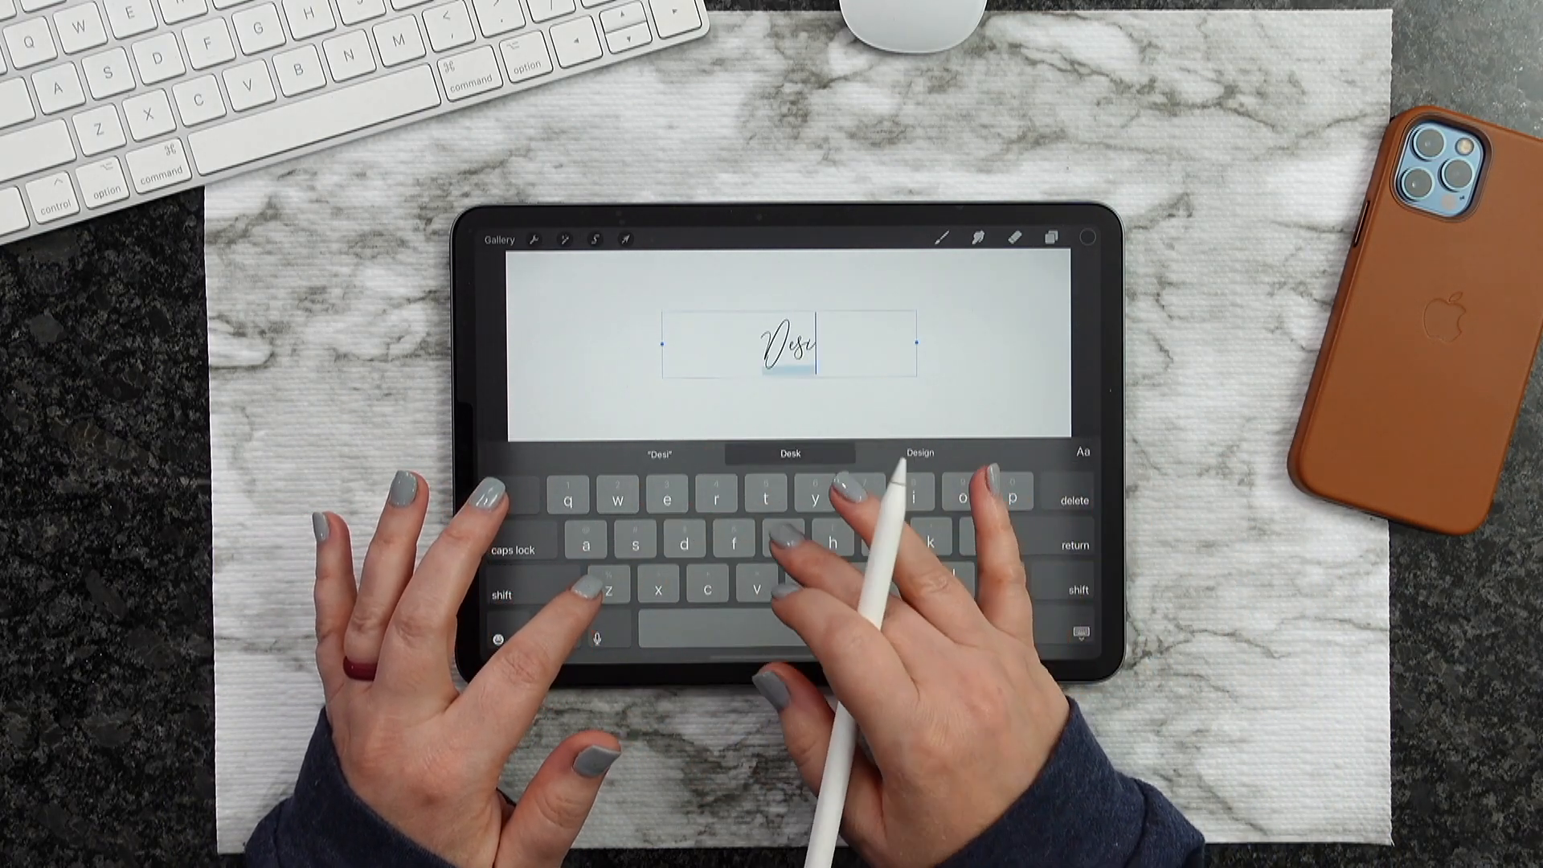
type("Design Bun")
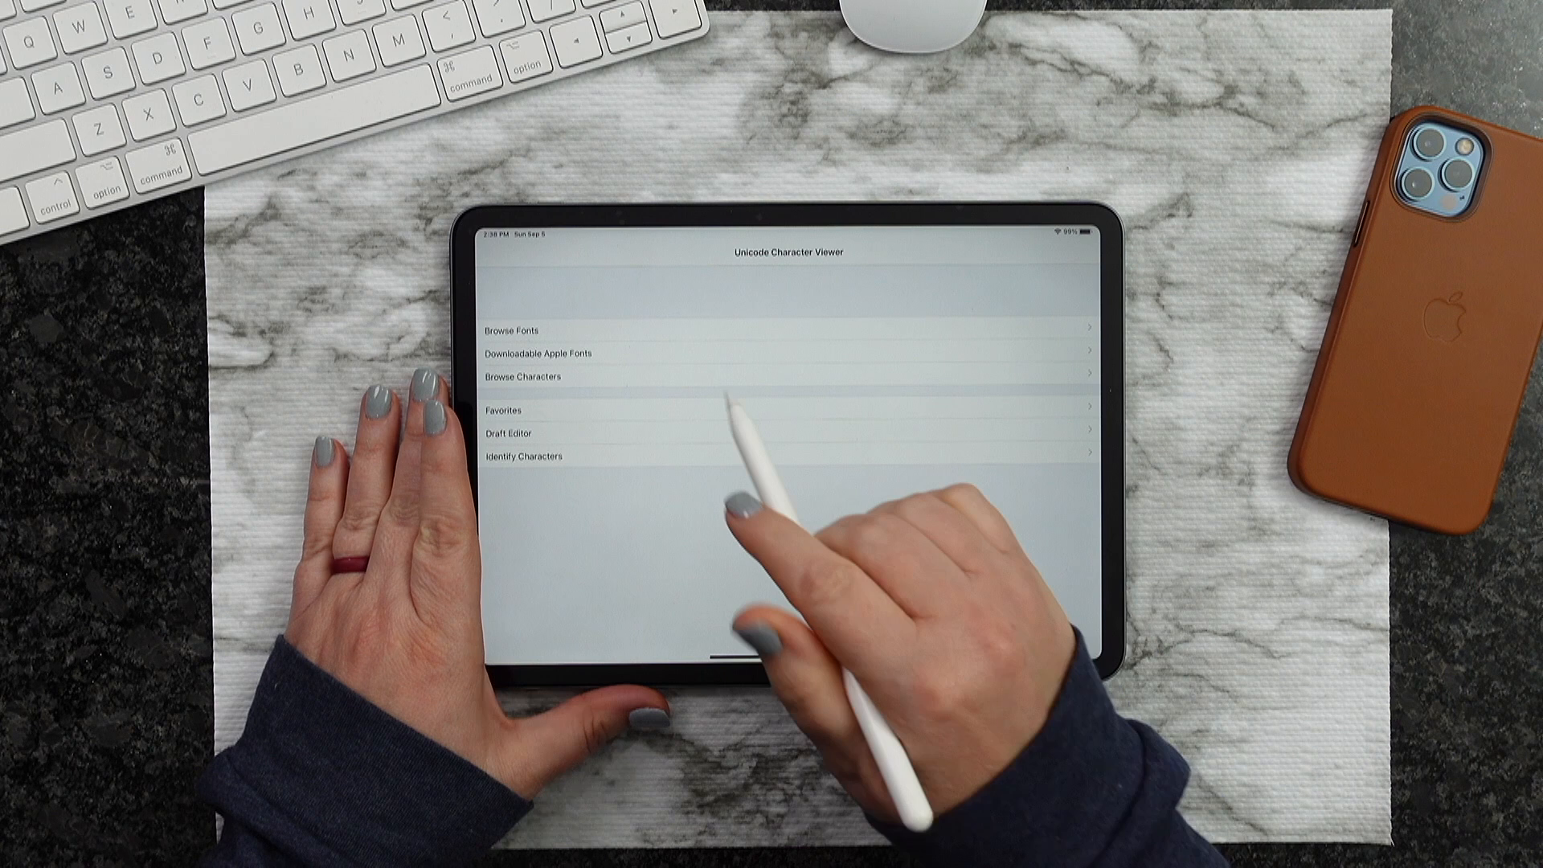
Search the installed fonts for 'Me', pick Memories and show its glyph grid
left_click(513, 329)
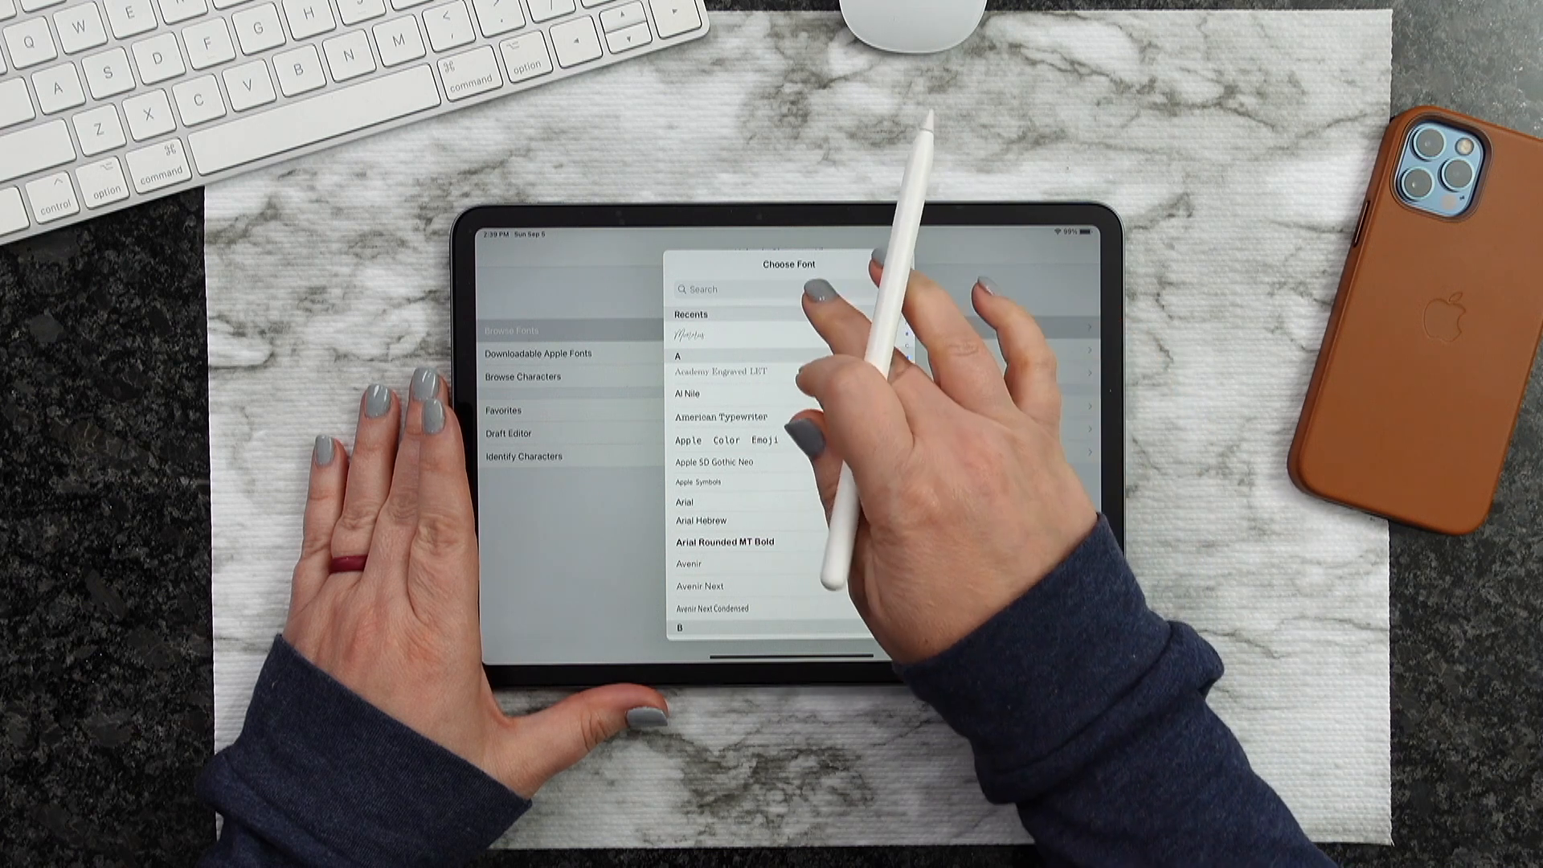
type("Me")
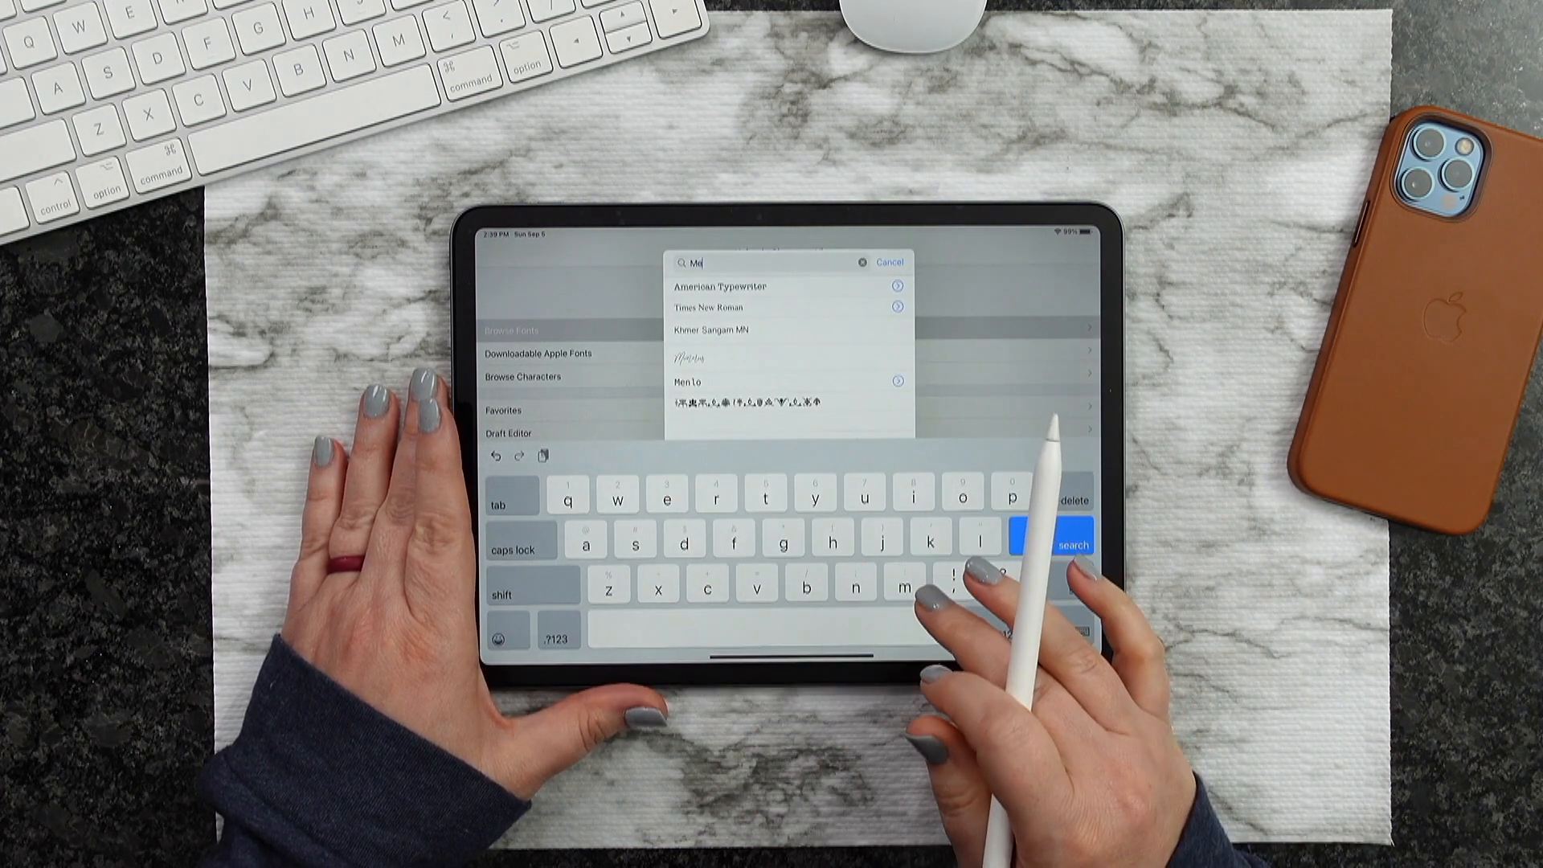
left_click(889, 262)
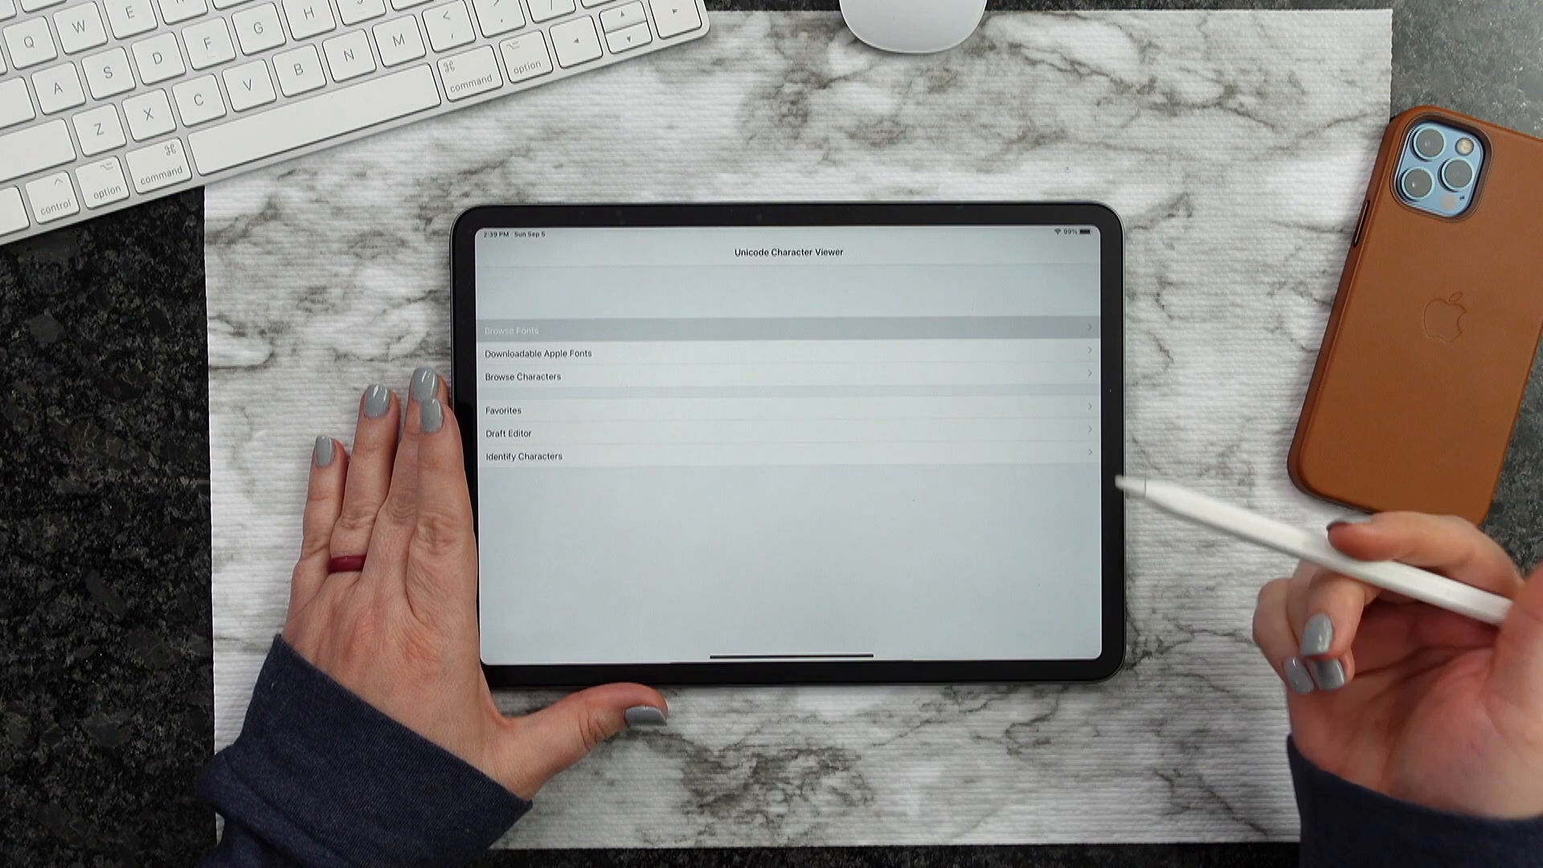
left_click(521, 329)
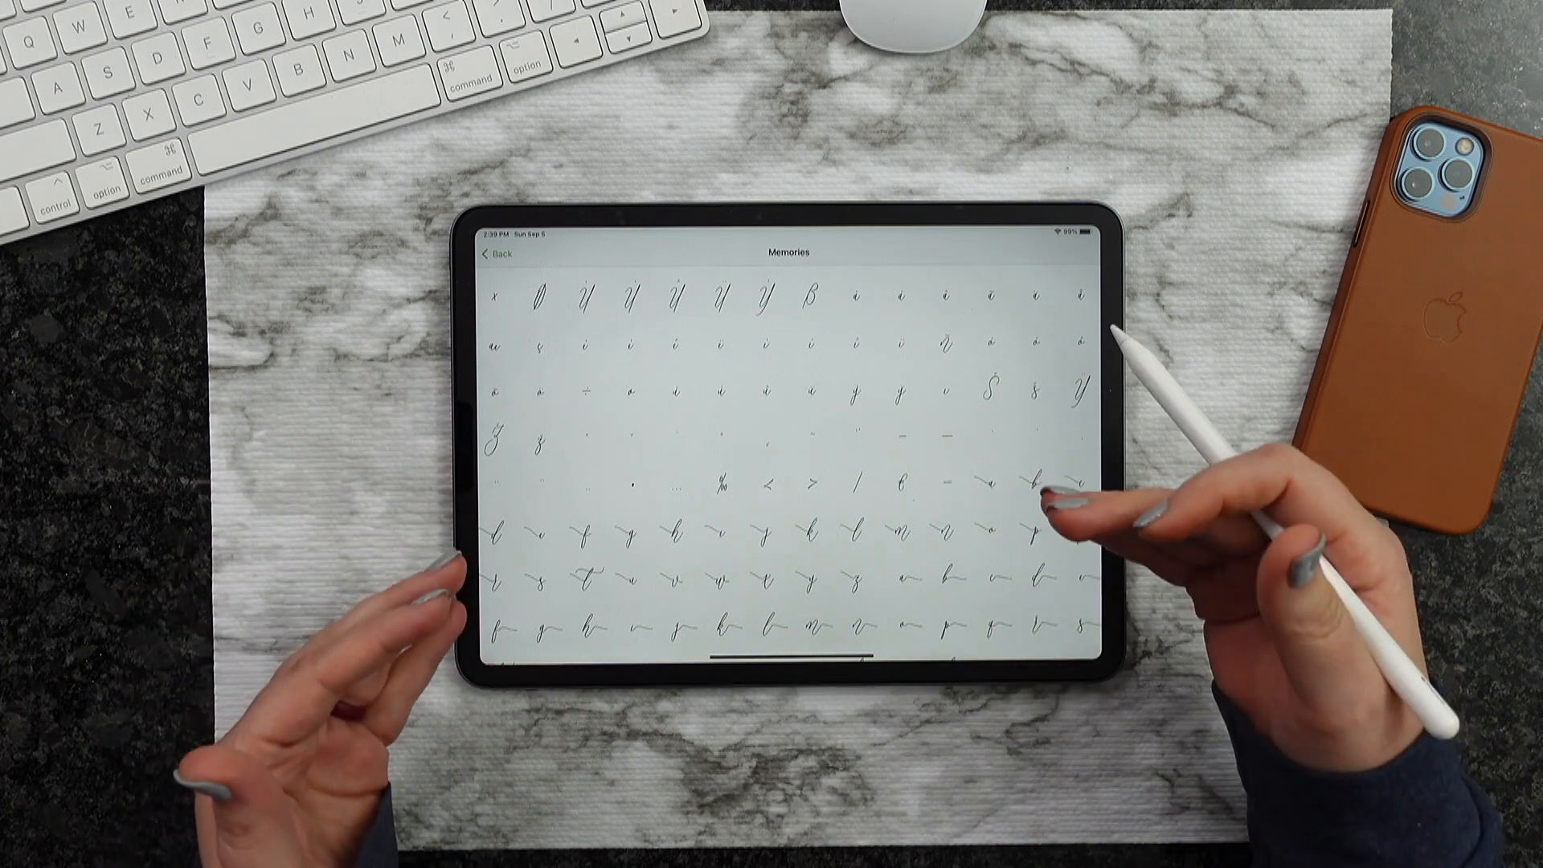
Find the swash capital D in the Memories glyph grid and copy it
scroll("down", 3)
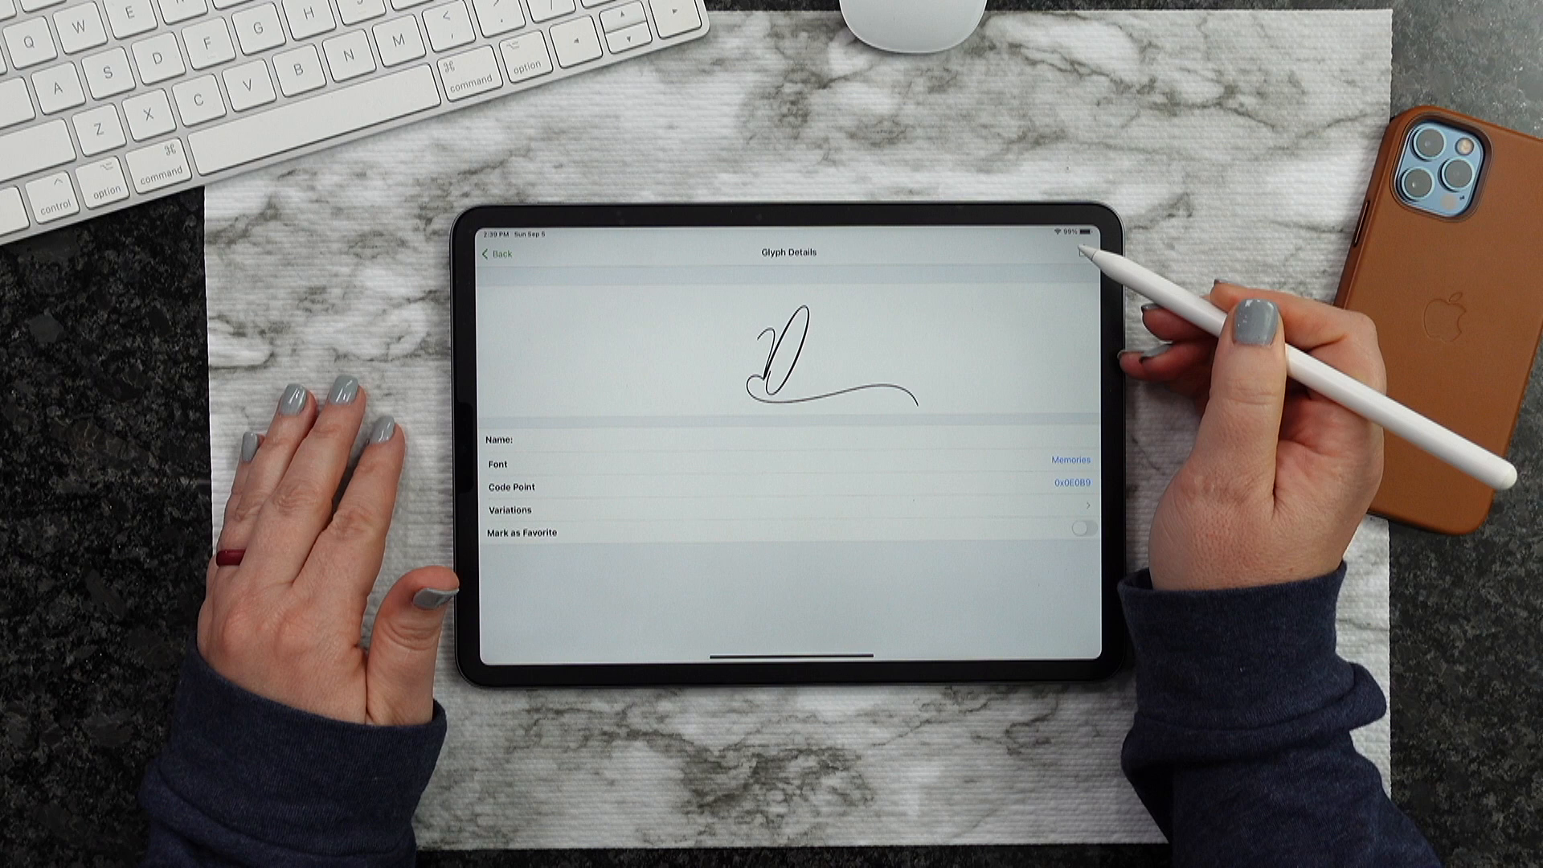
left_click(1089, 253)
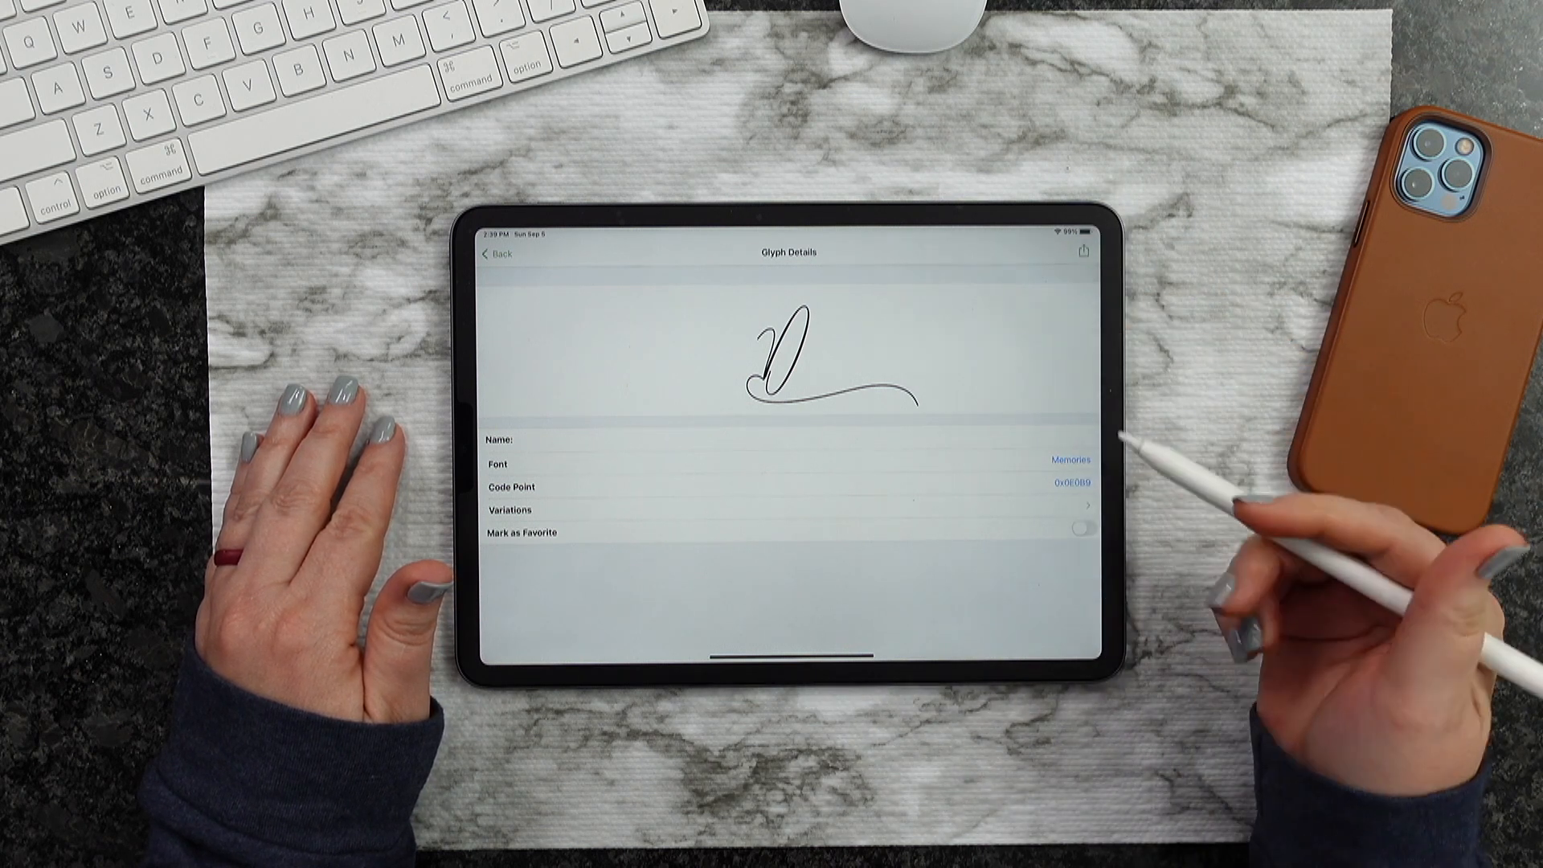
left_click(1082, 252)
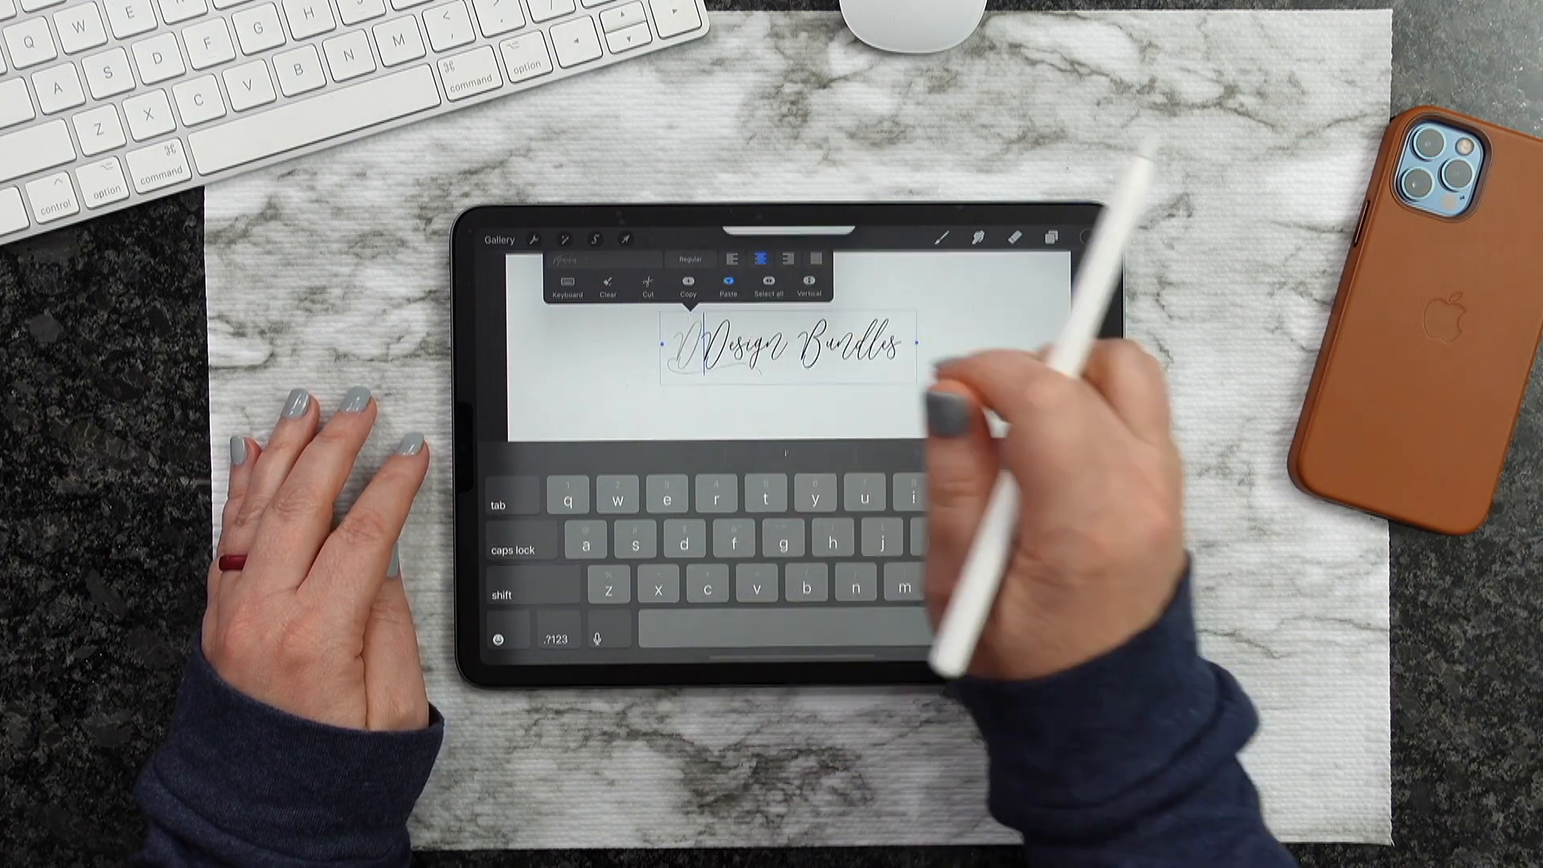
Paste the copied swash D over the plain D in 'Design Bundles'
left_click(726, 286)
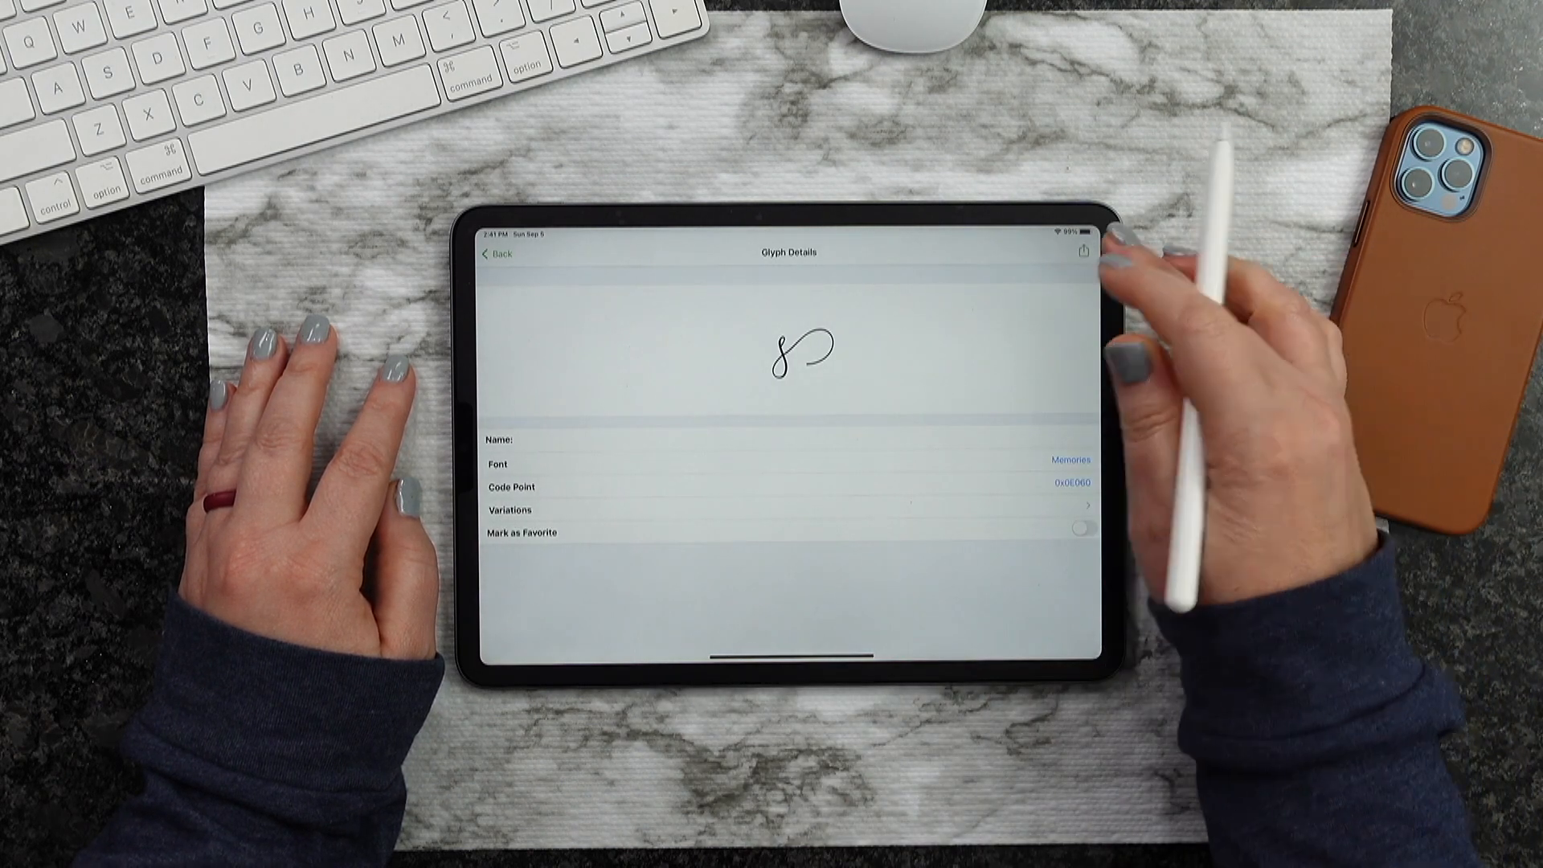
Copy the swash lowercase s glyph from the Memories grid
left_click(1081, 252)
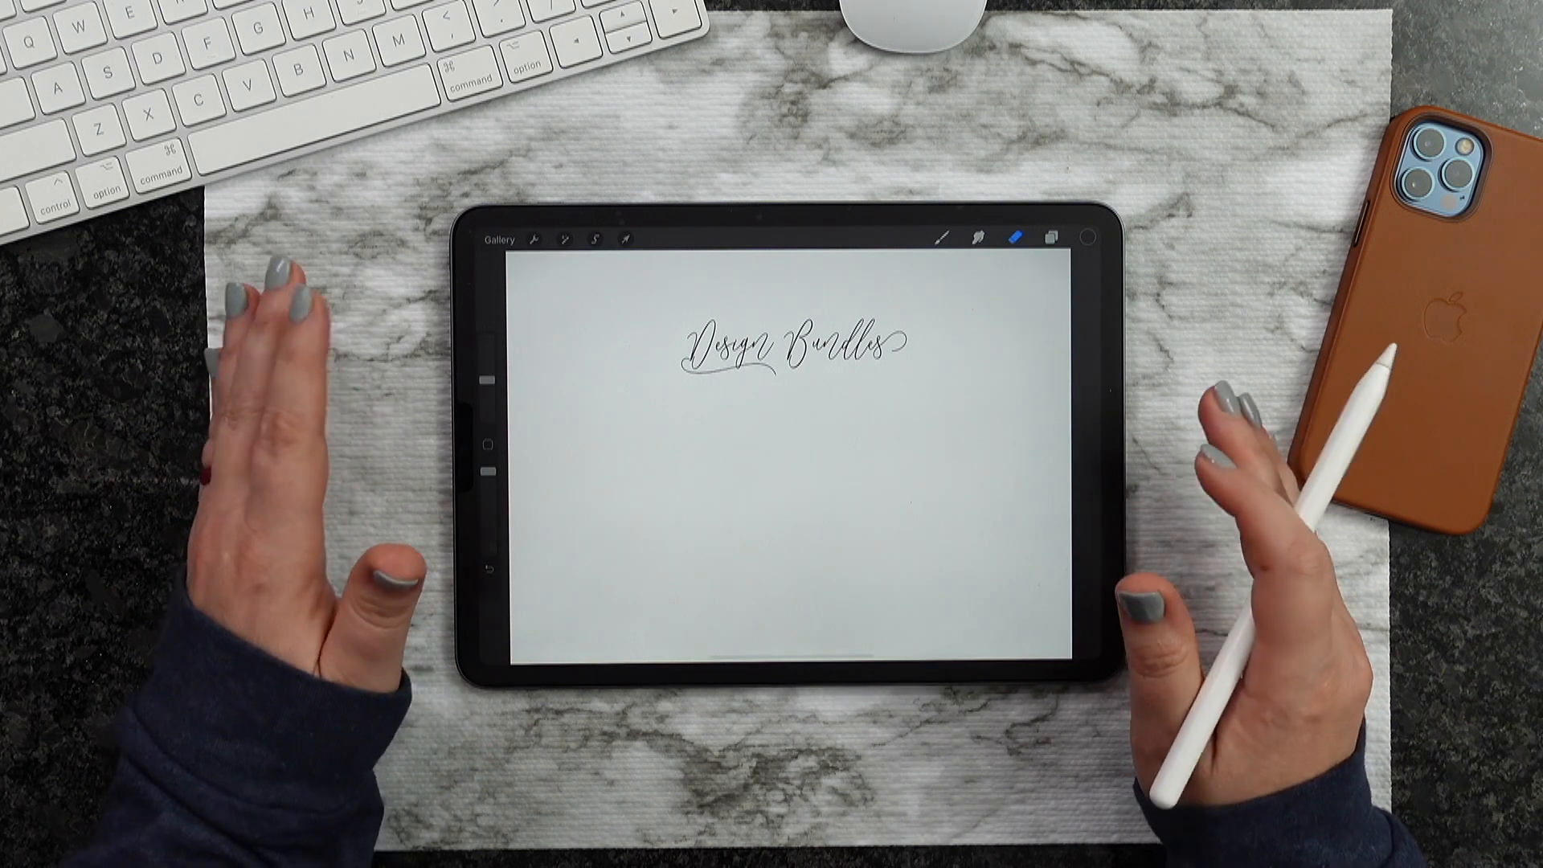
Paste the swash s as the final letter and finish editing the text
left_click(623, 237)
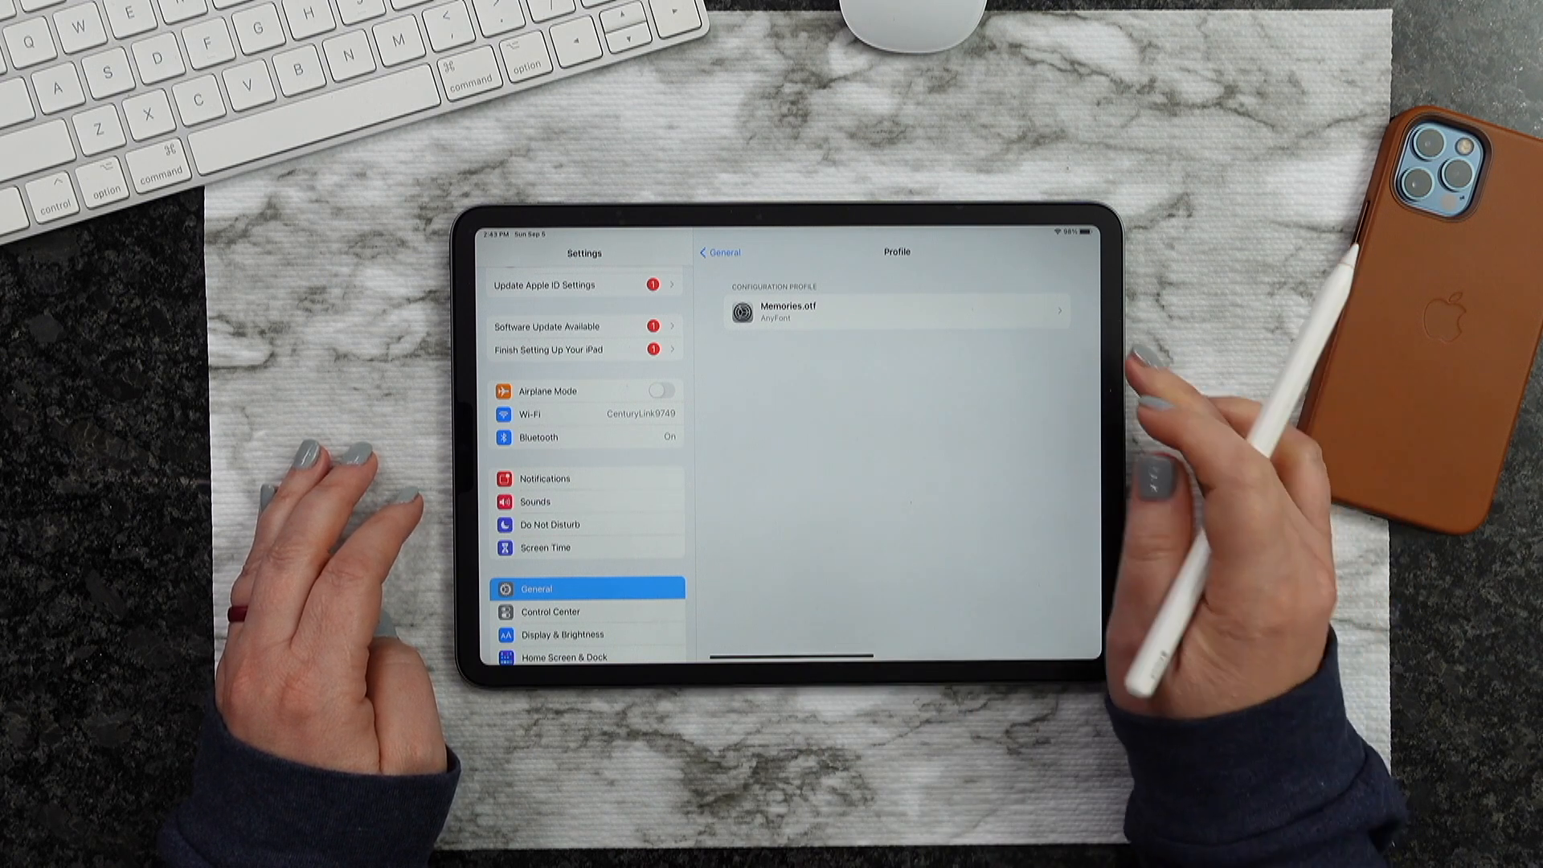
View the installed Memories.otf font profile under General > Profile
left_click(895, 311)
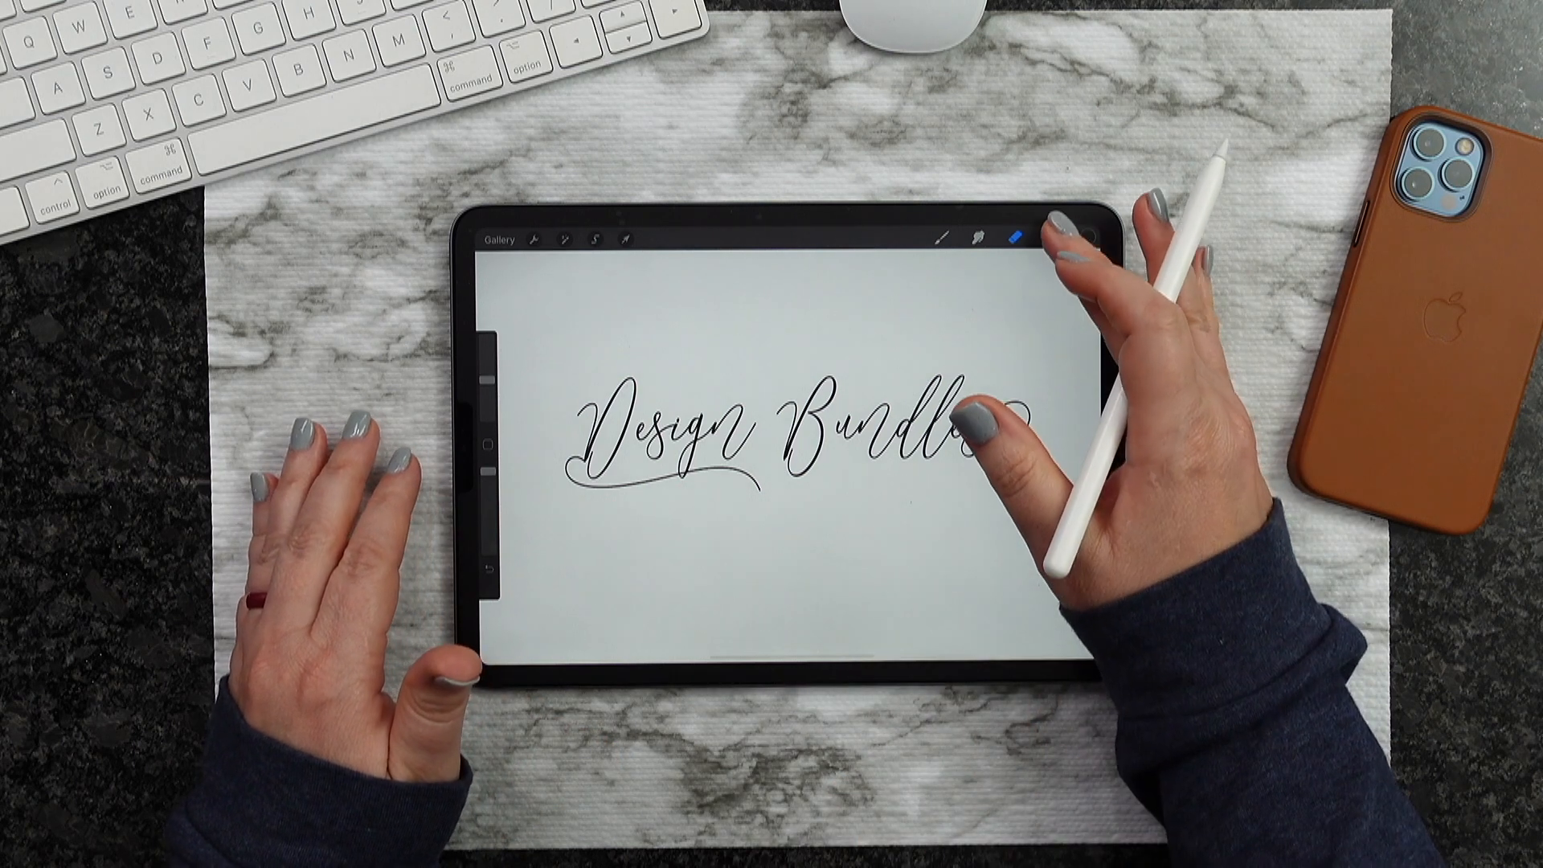
Show the layer list with the Design Bundles text layer above Layer 1
left_click(1049, 238)
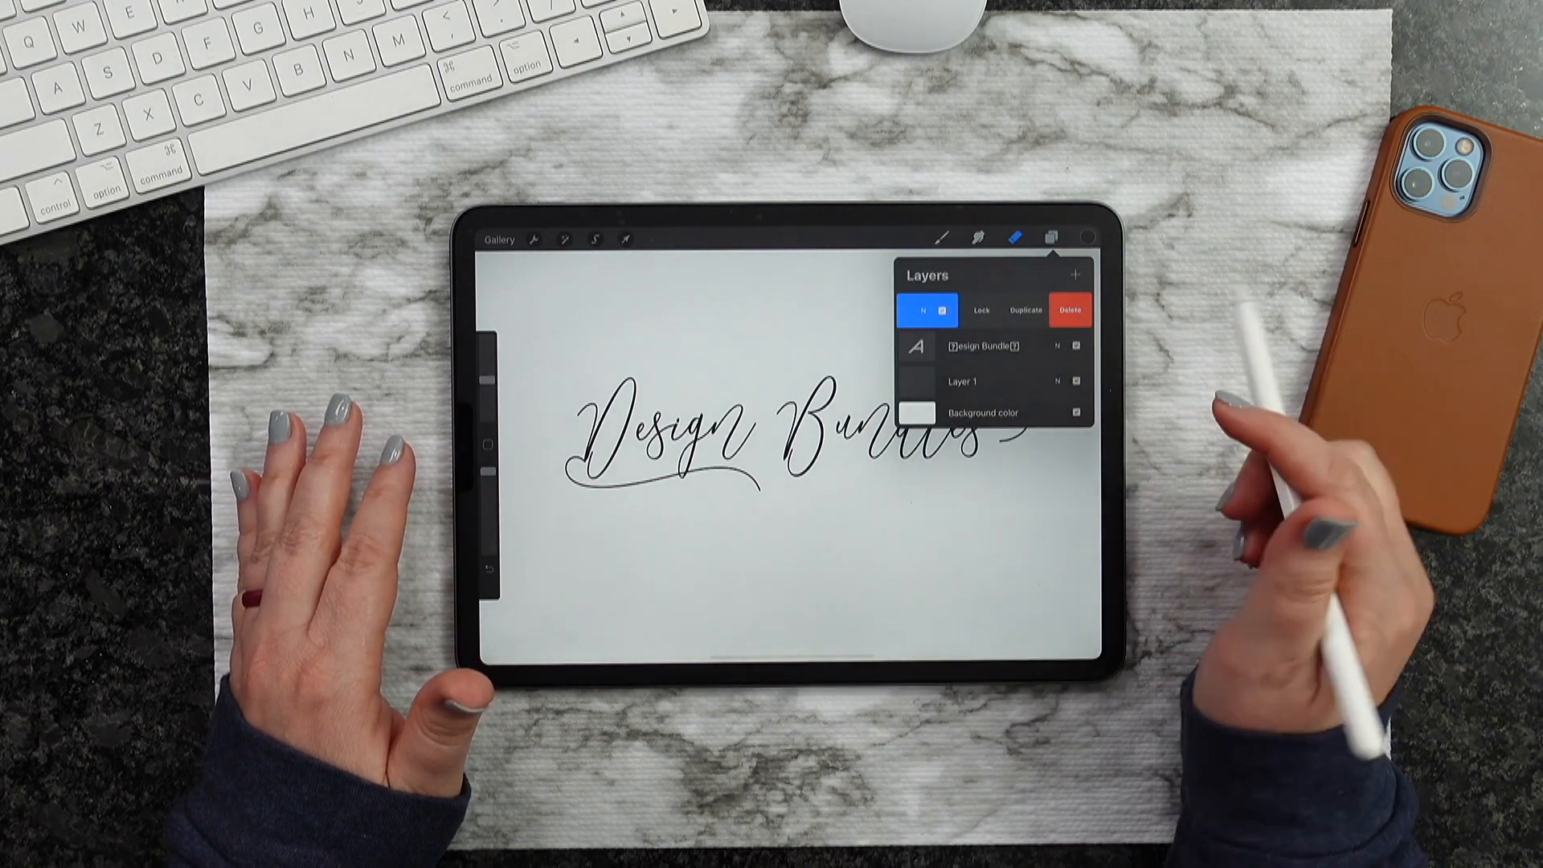